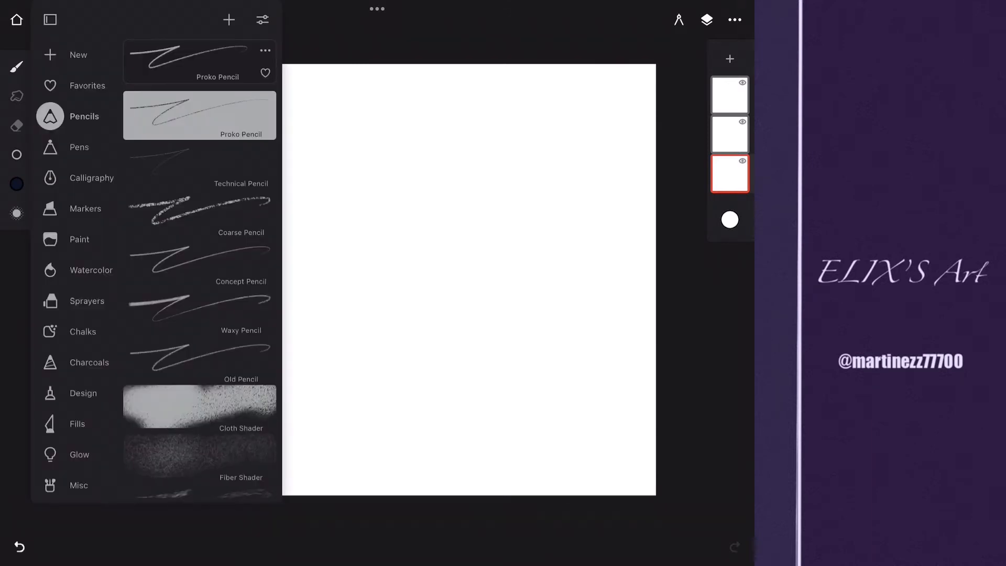
Step: Block in the dark navy background, paint the island and lighthouse silhouette, and extend the horizon to the right edge
{"action": "left_click", "coordinate": [76, 298]}
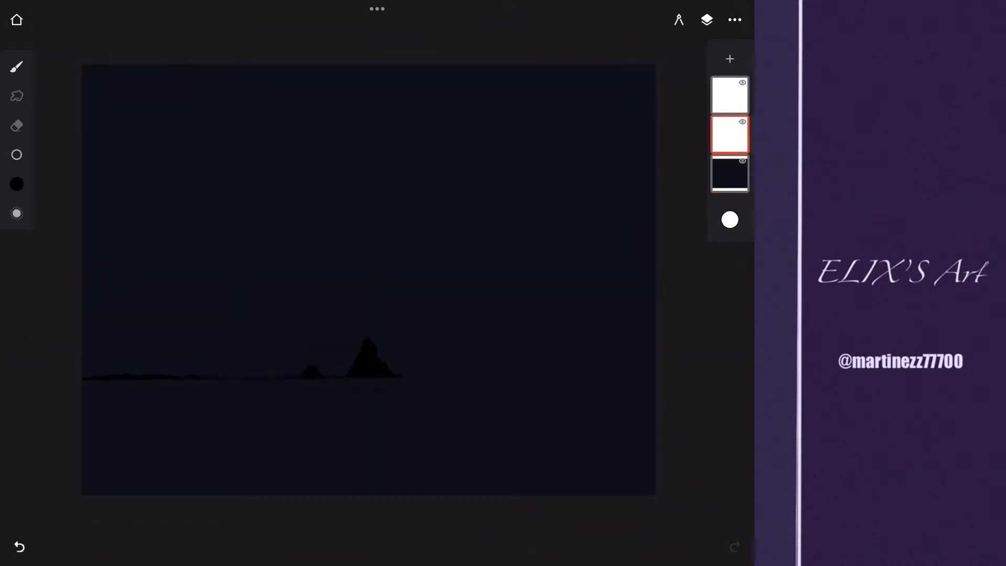
{"action": "left_click", "coordinate": [19, 547]}
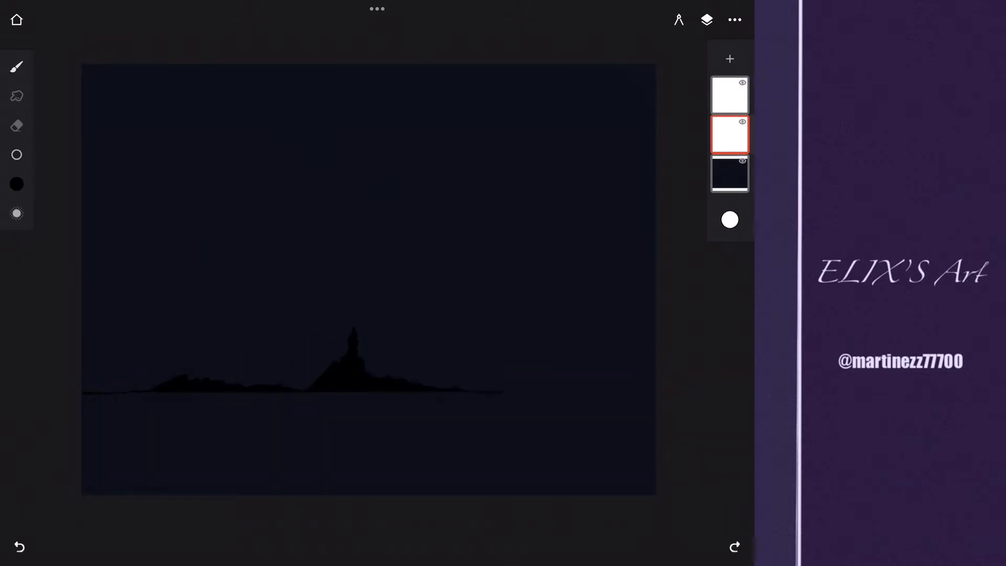
{"action": "left_click_drag", "start_coordinate": [84, 390], "coordinate": [654, 390]}
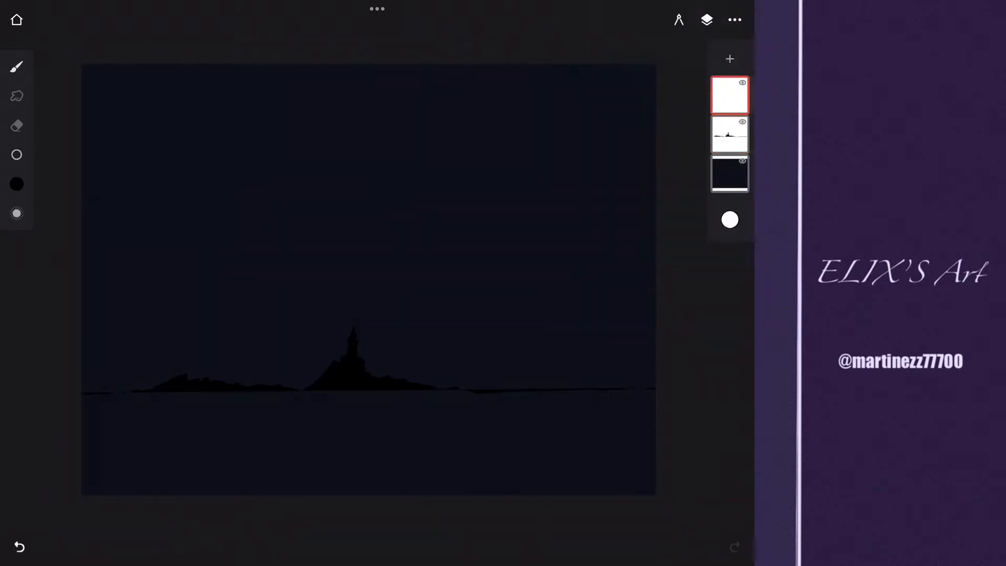
Step: Pick the Sprayers > Cloudy brush and spray a diagonal teal glow across the upper sky
{"action": "left_click", "coordinate": [16, 66]}
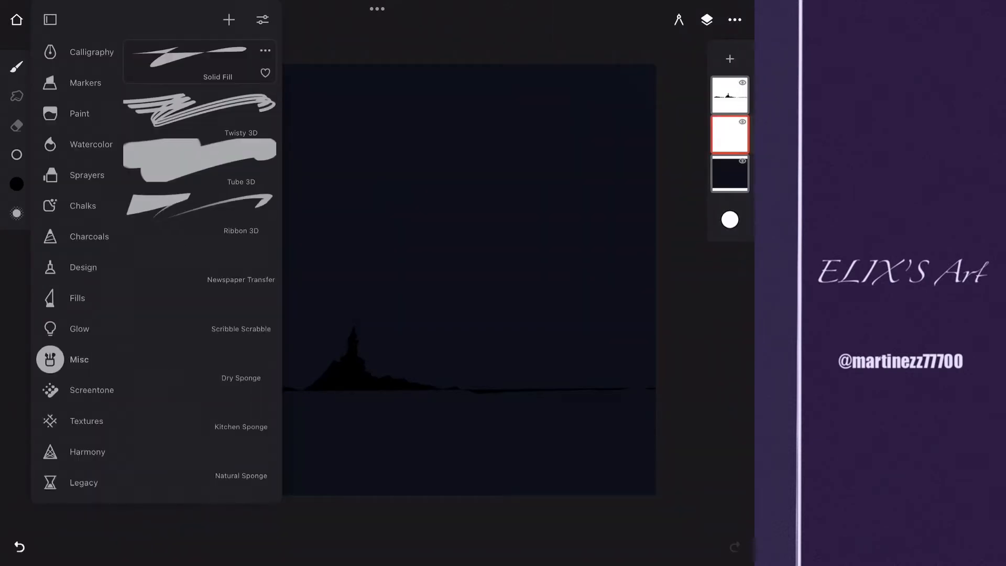
{"action": "left_click", "coordinate": [87, 175]}
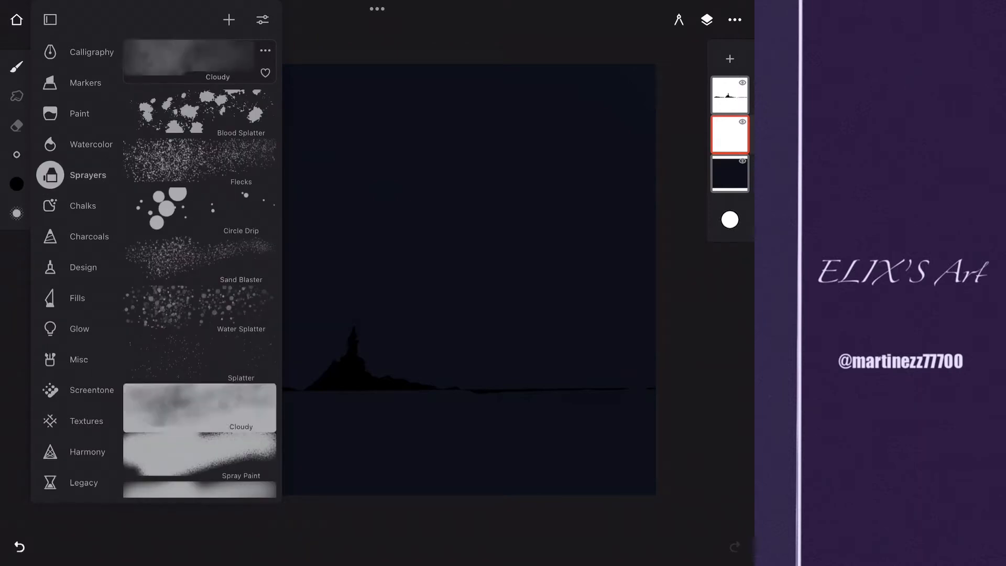
{"action": "left_click", "coordinate": [16, 184]}
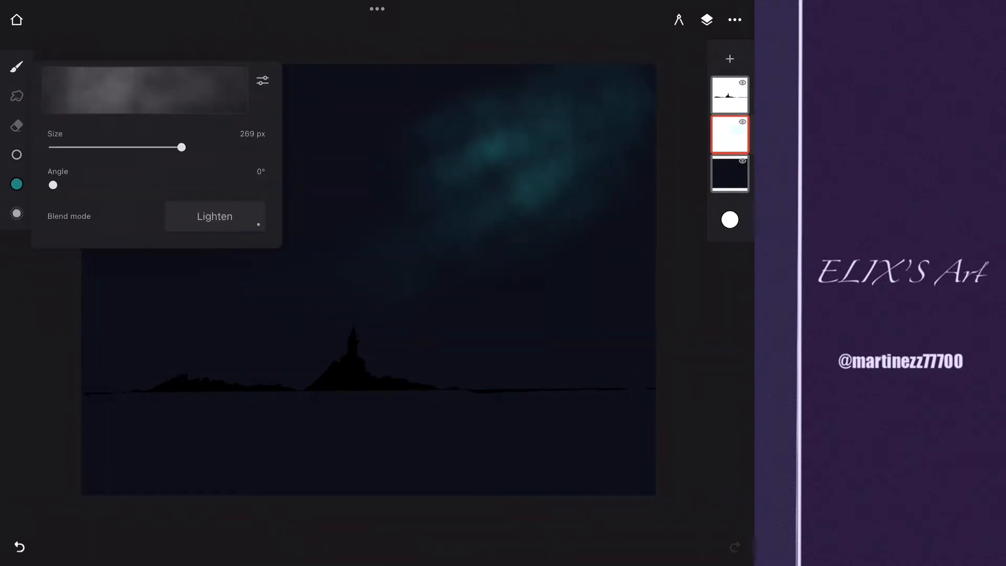
{"action": "left_click", "coordinate": [15, 66]}
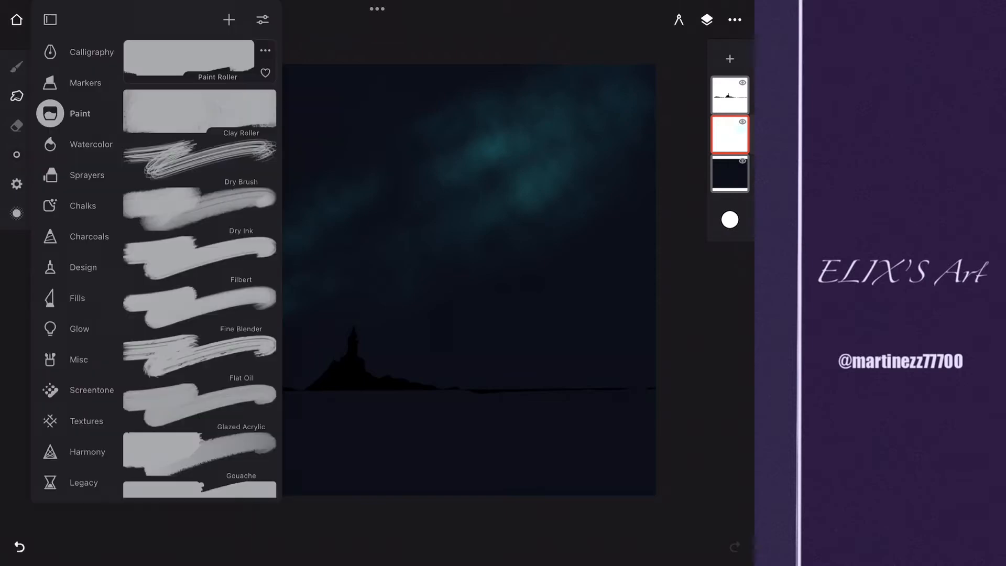
{"action": "left_click", "coordinate": [87, 175]}
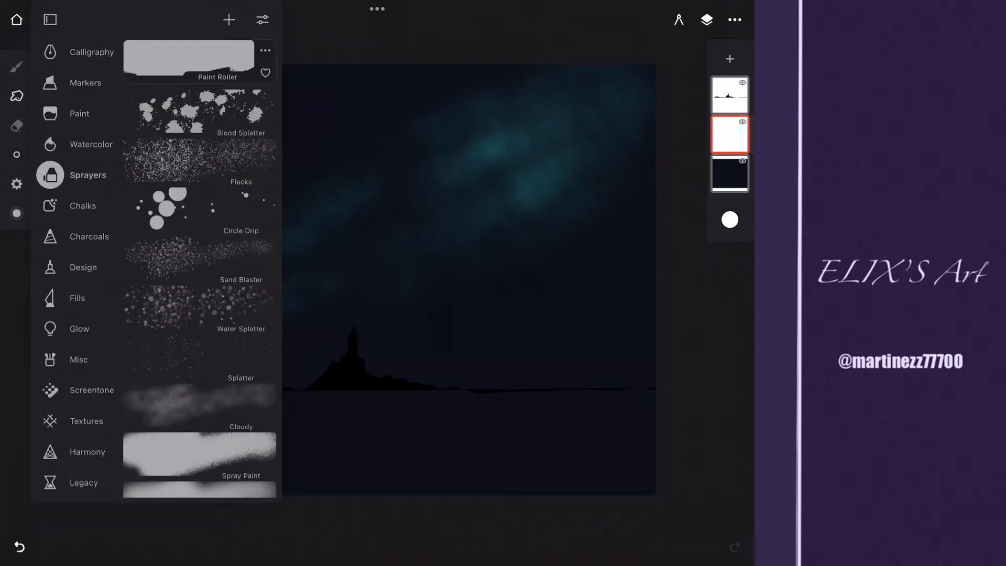
{"action": "left_click", "coordinate": [88, 421]}
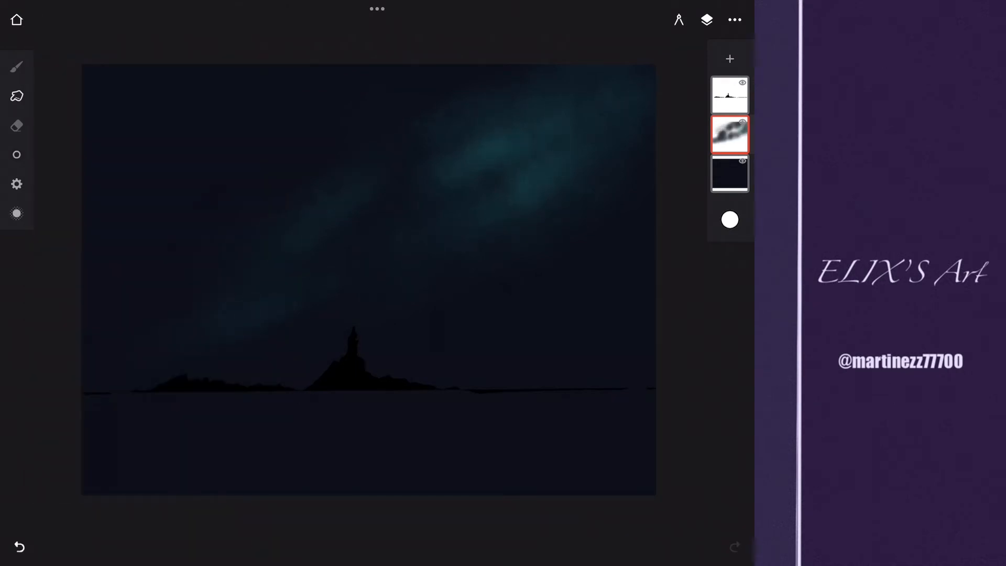
Step: Return to the nebula cloud layer and pick a bluer tone in the colour picker
{"action": "left_click", "coordinate": [730, 172]}
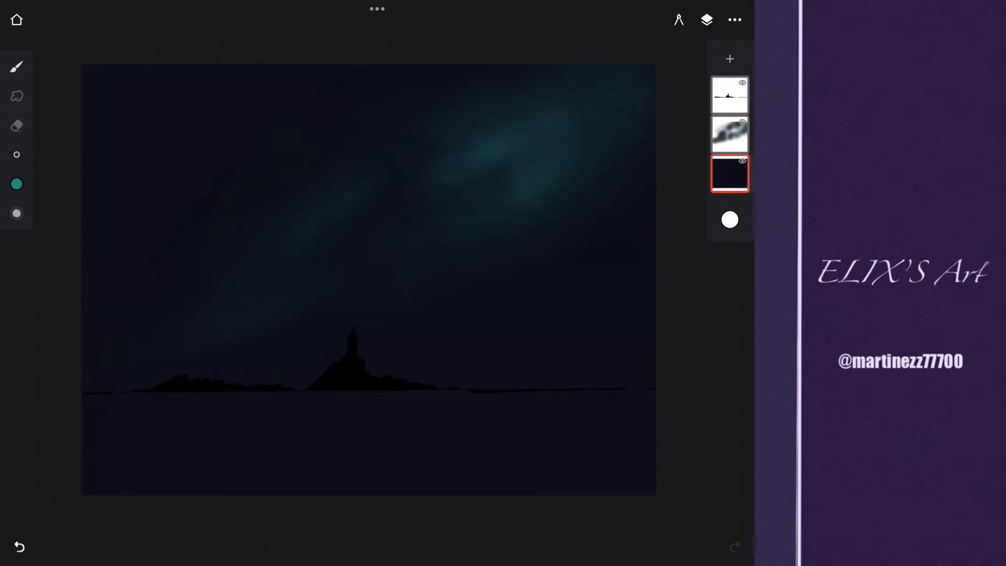
{"action": "left_click", "coordinate": [15, 67]}
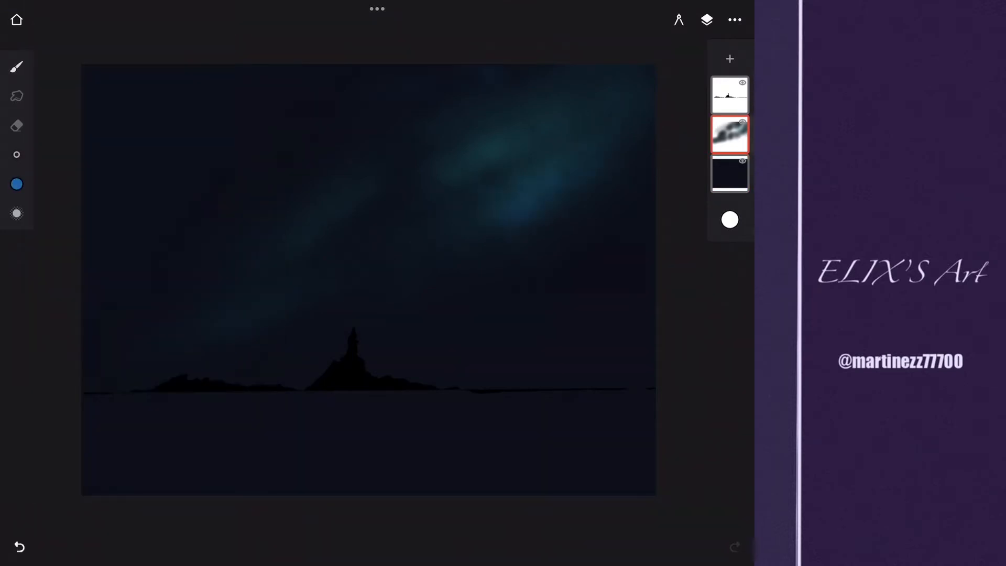
{"action": "left_click", "coordinate": [16, 66]}
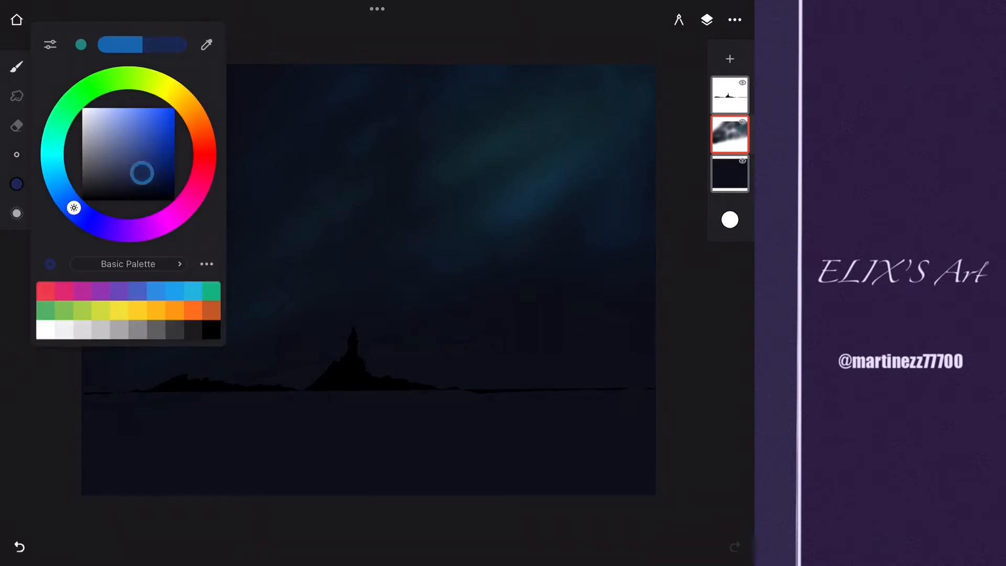
Step: Resize the Cloudy brush to 194 px, choose dark navy, and add denser clouds over the sky
{"action": "left_click", "coordinate": [16, 66]}
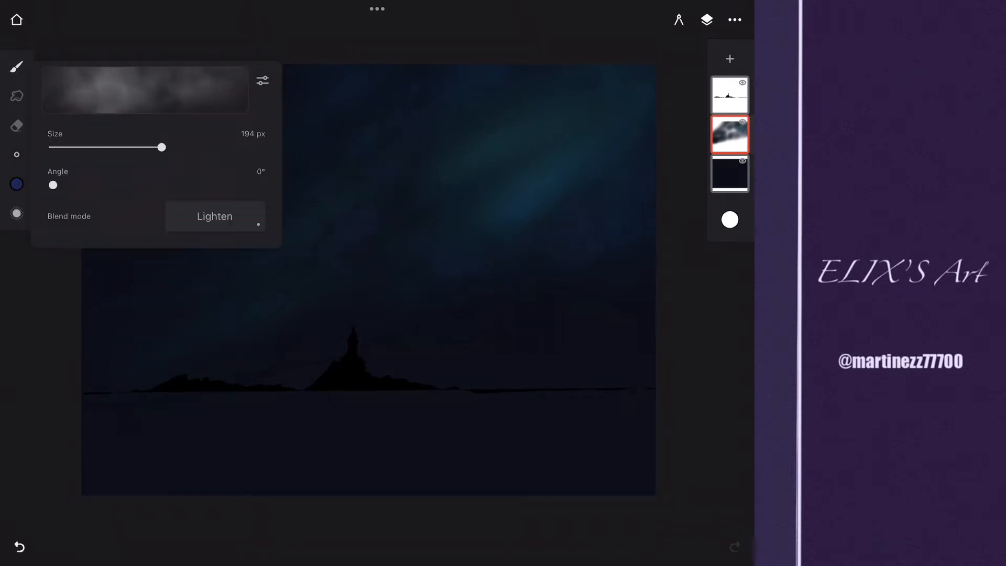
{"action": "left_click", "coordinate": [17, 66]}
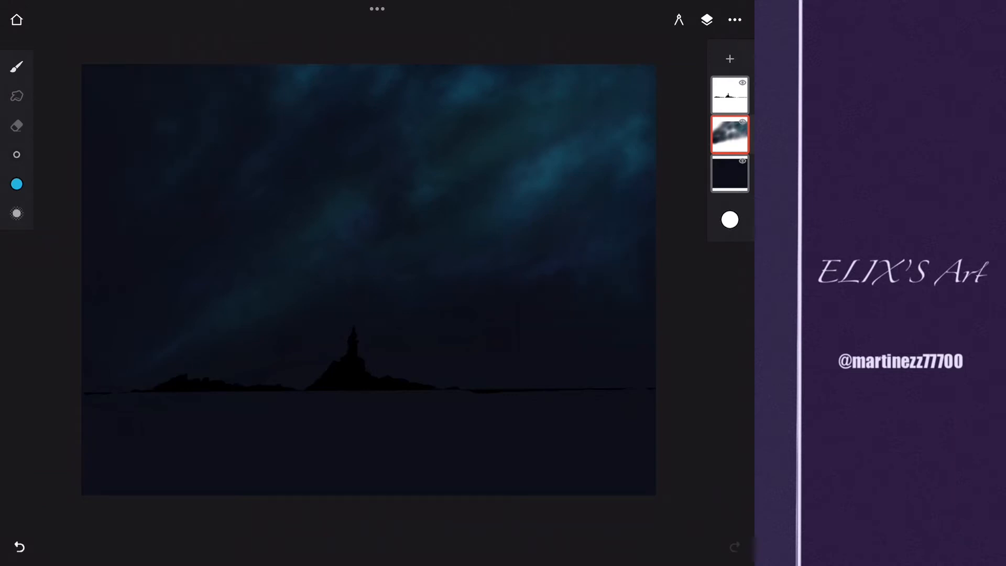
{"action": "left_click", "coordinate": [16, 184]}
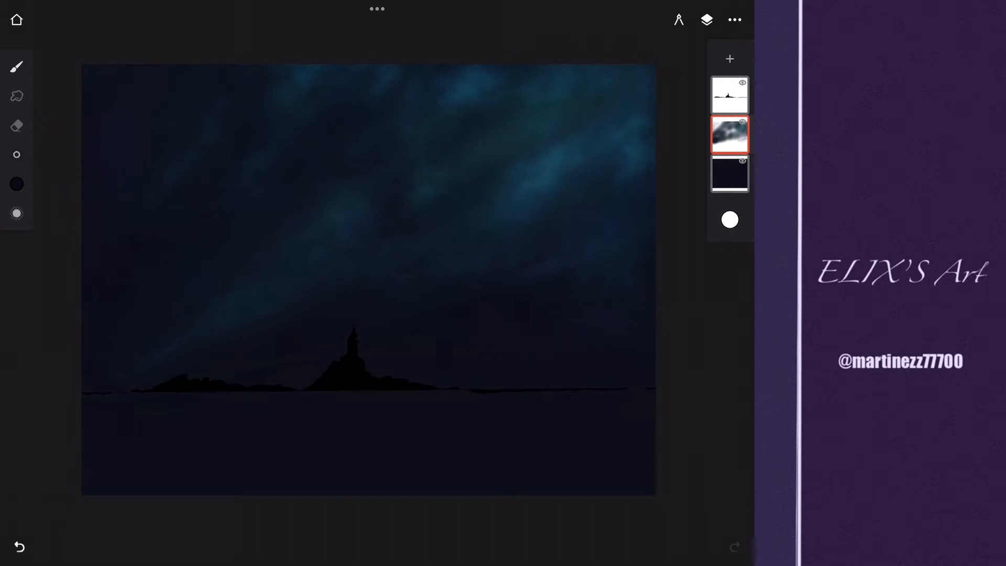
{"action": "left_click", "coordinate": [730, 134]}
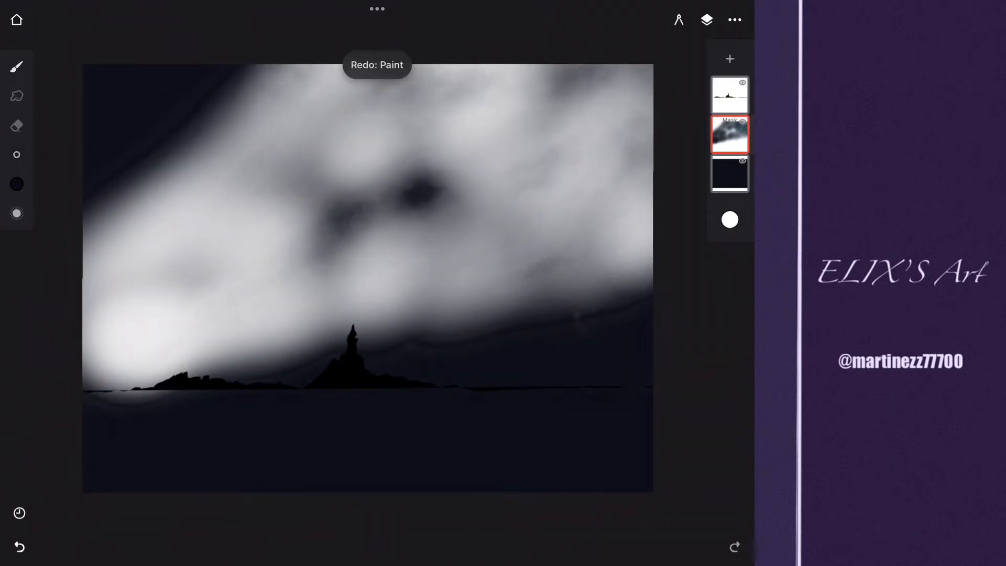
Step: Set the sky layer's blend mode and dab tiny white stars across the teal sky with a splatter brush
{"action": "left_click", "coordinate": [730, 135]}
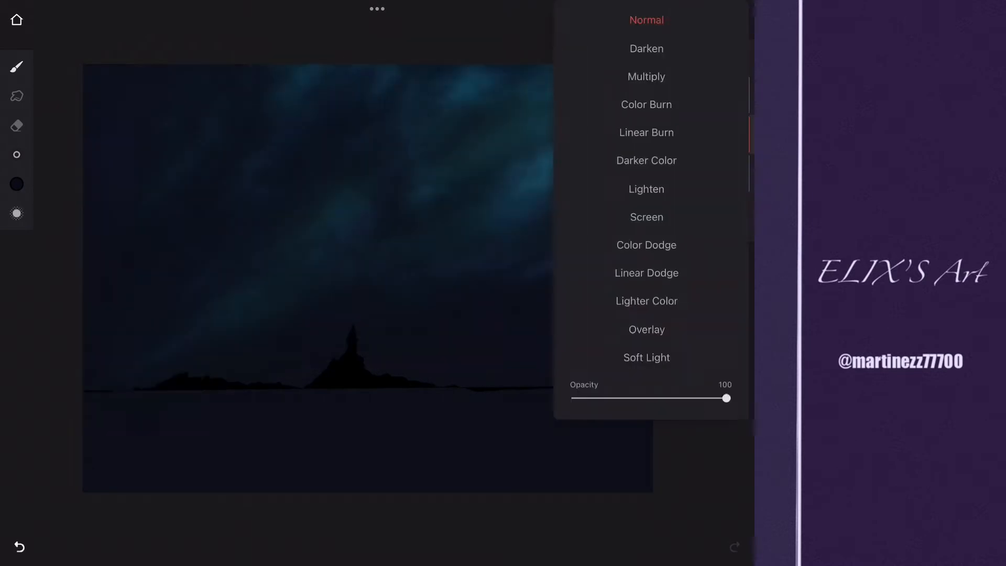
{"action": "left_click", "coordinate": [16, 66]}
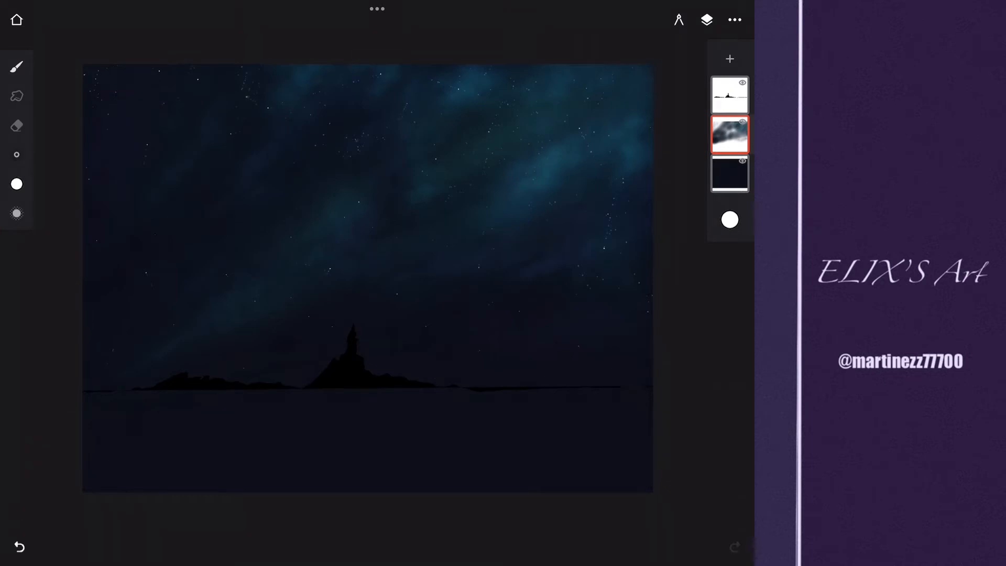
{"action": "left_click", "coordinate": [16, 66]}
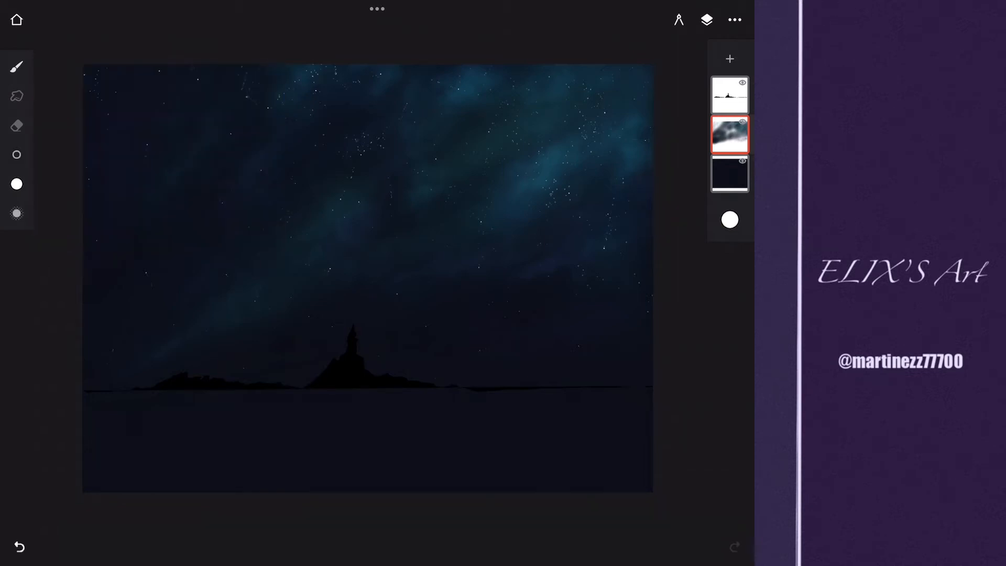
Step: Paint brighter green-teal nebula glows with a Sprayers brush and group the lower layers into a folder
{"action": "left_click", "coordinate": [16, 66]}
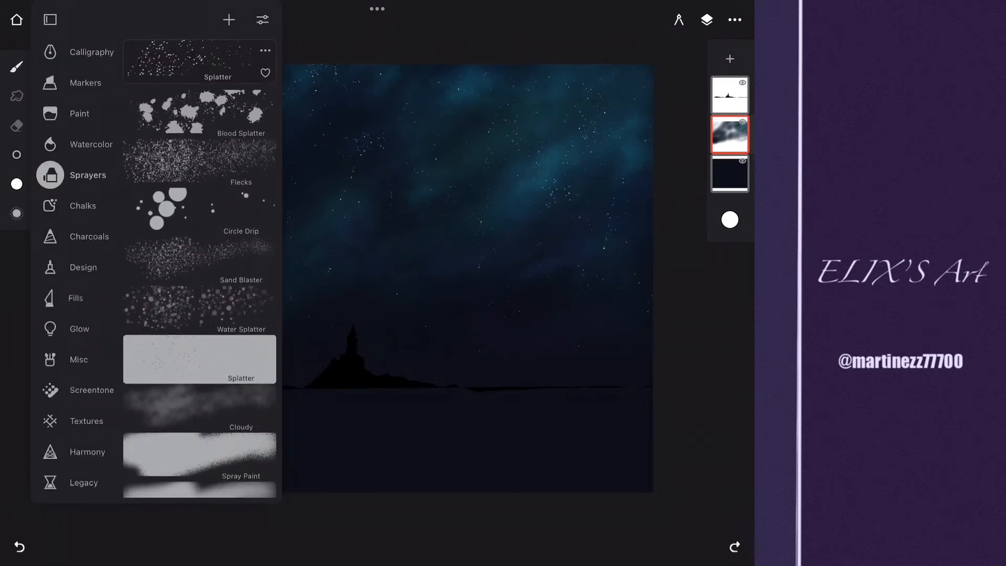
{"action": "left_click", "coordinate": [17, 66]}
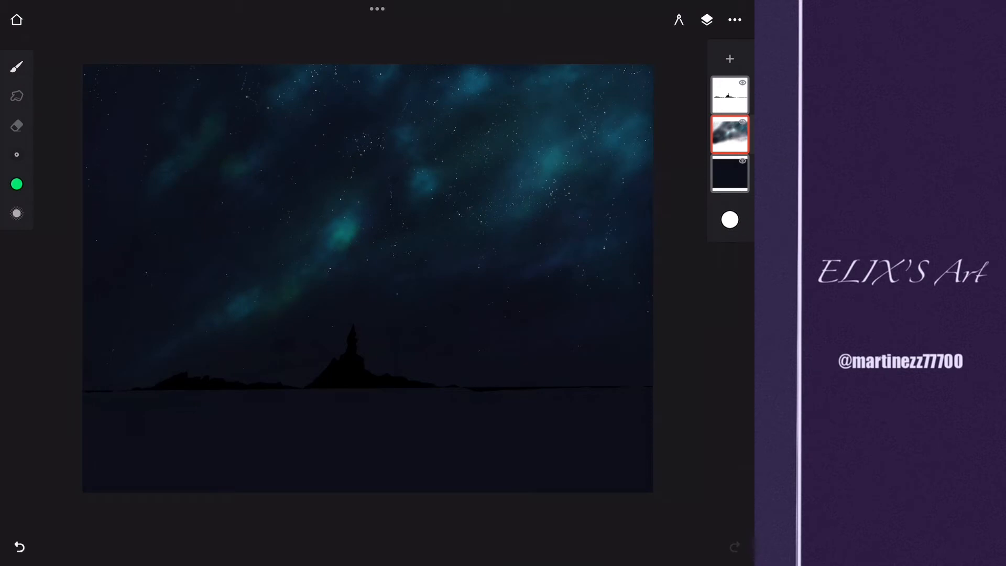
{"action": "left_click", "coordinate": [16, 185]}
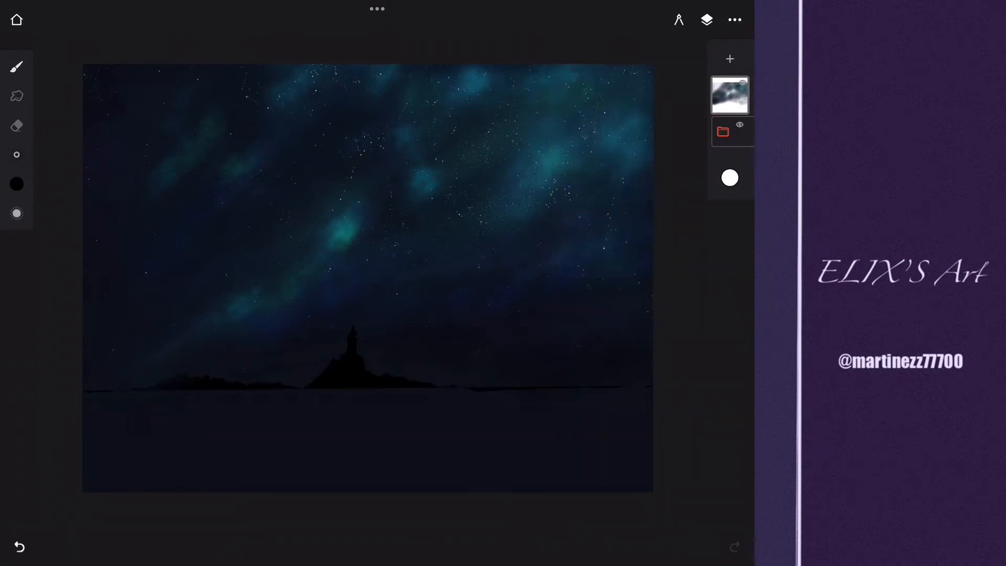
Step: Duplicate the sky, flip it vertically below the horizon as a water reflection, and confirm
{"action": "left_click", "coordinate": [729, 59]}
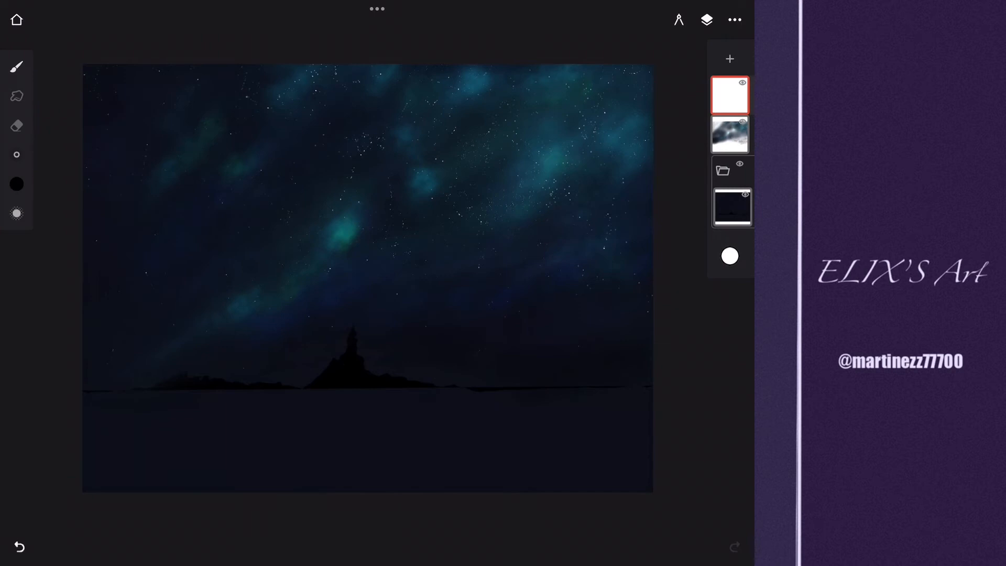
{"action": "left_click", "coordinate": [729, 97]}
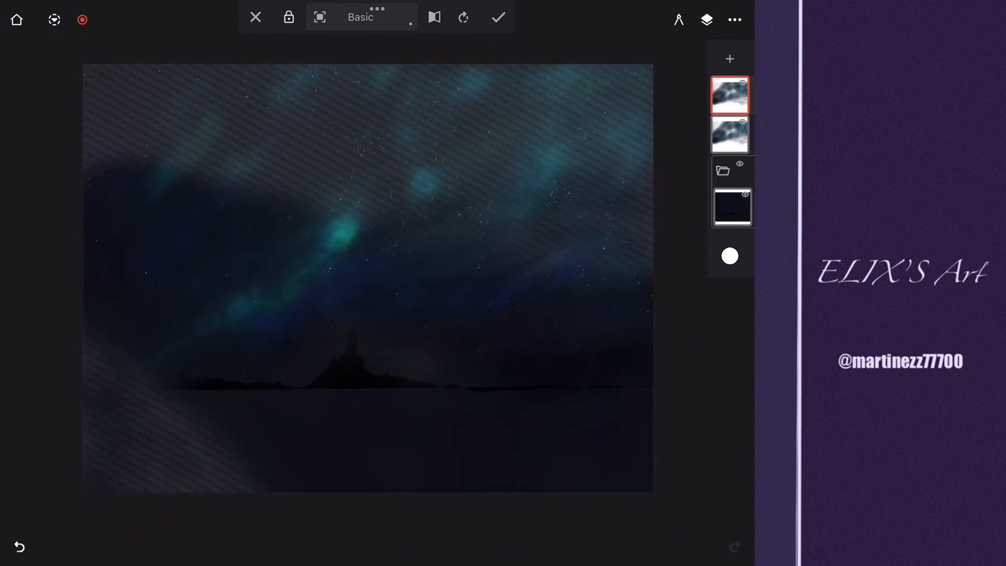
{"action": "left_click", "coordinate": [360, 17]}
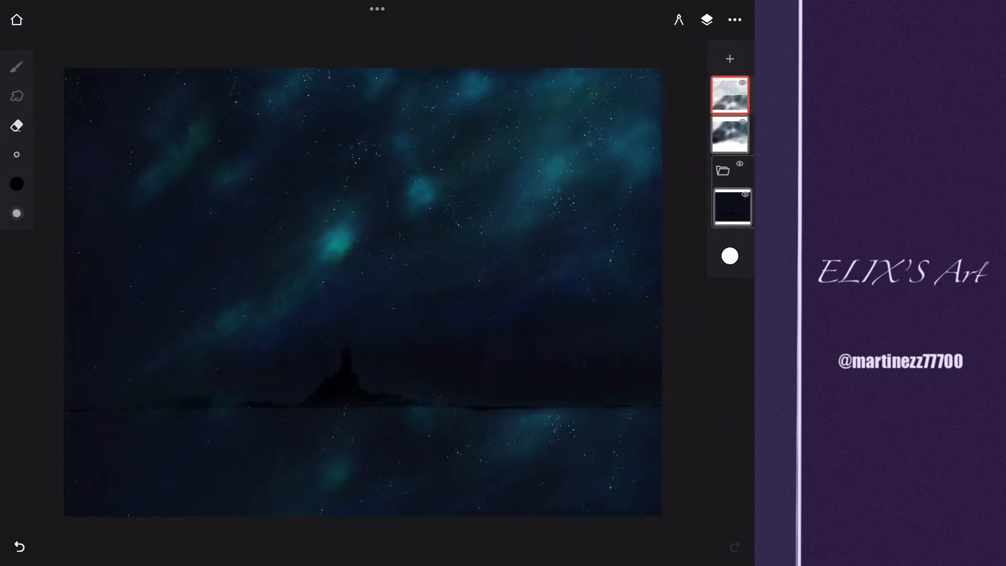
{"action": "left_click", "coordinate": [729, 96]}
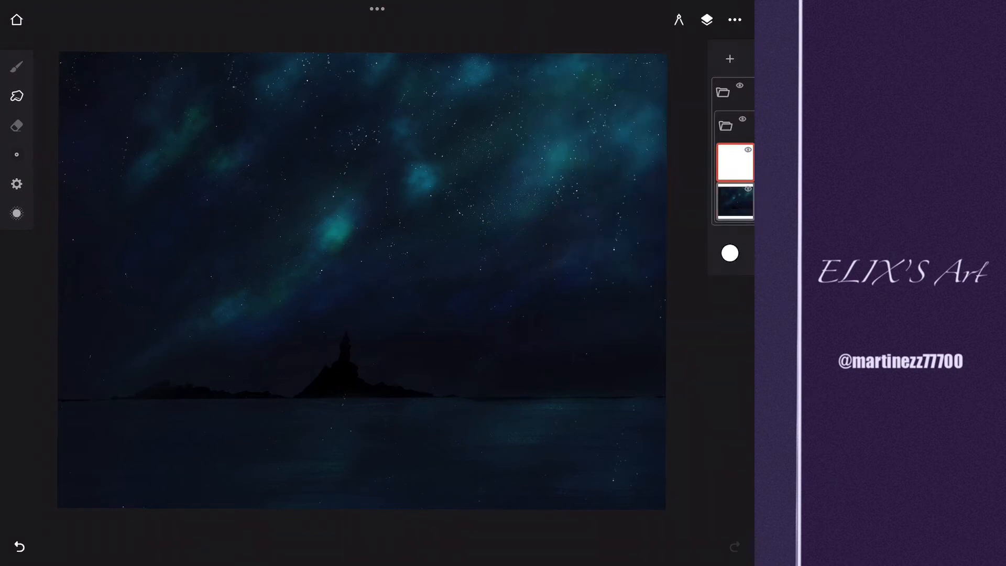
Step: Draw a few larger bright stars and a four-pointed glint with a thin Design line brush
{"action": "left_click", "coordinate": [17, 66]}
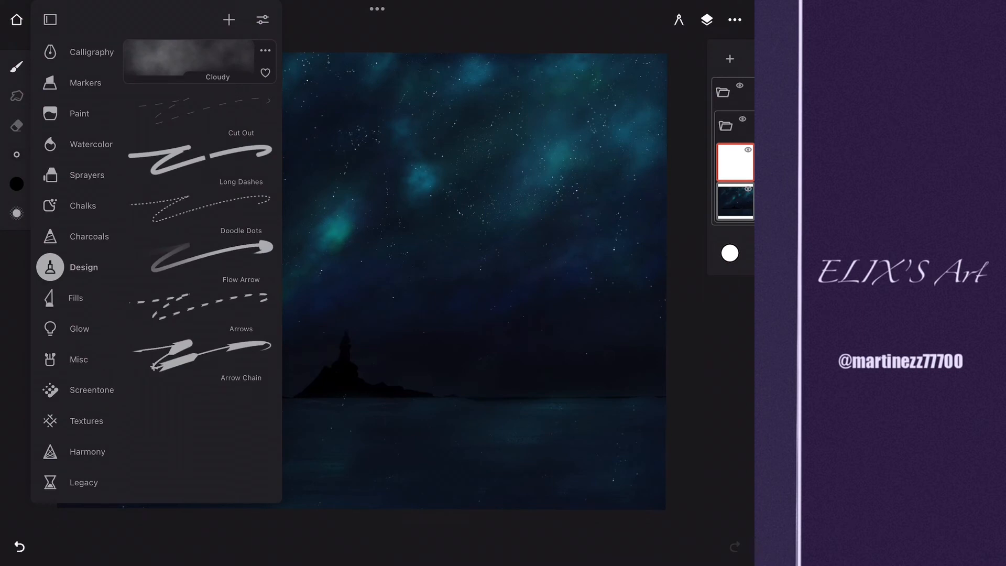
{"action": "left_click", "coordinate": [88, 301]}
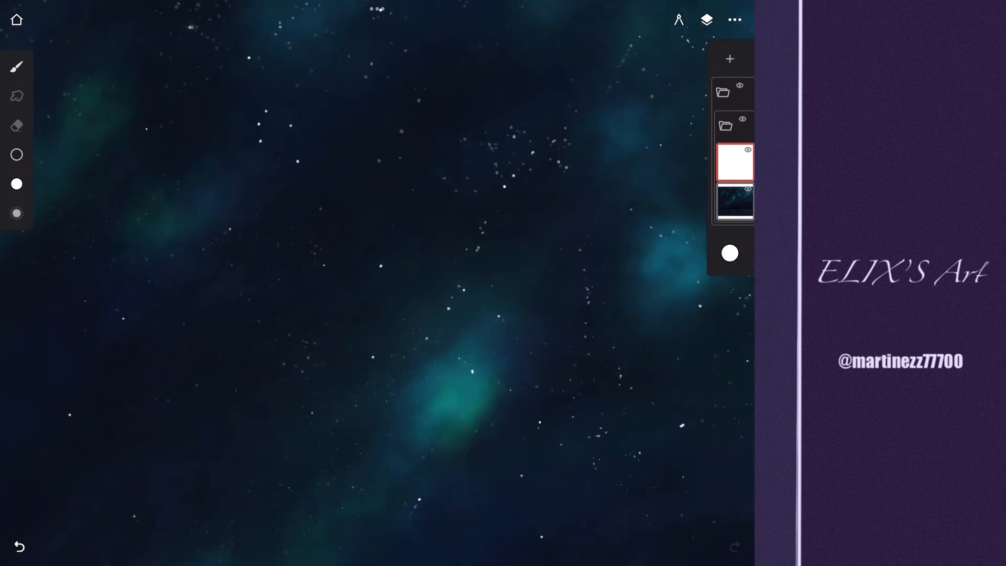
{"action": "left_click", "coordinate": [15, 66]}
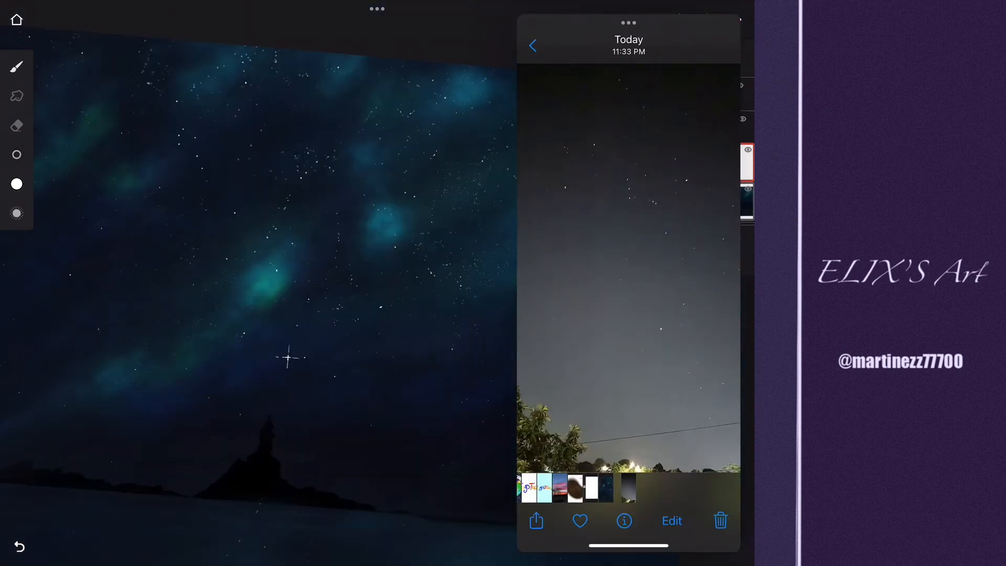
Step: Set the line brush to 3 px, add more sharp star glints from the reference, close Photos and show Layer 1's options
{"action": "left_click", "coordinate": [17, 66]}
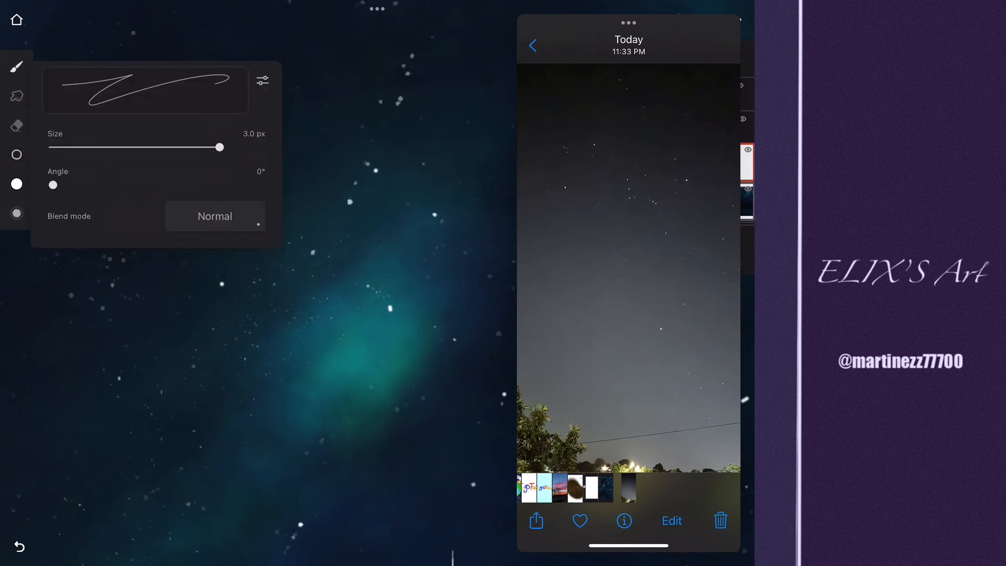
{"action": "left_click", "coordinate": [19, 546]}
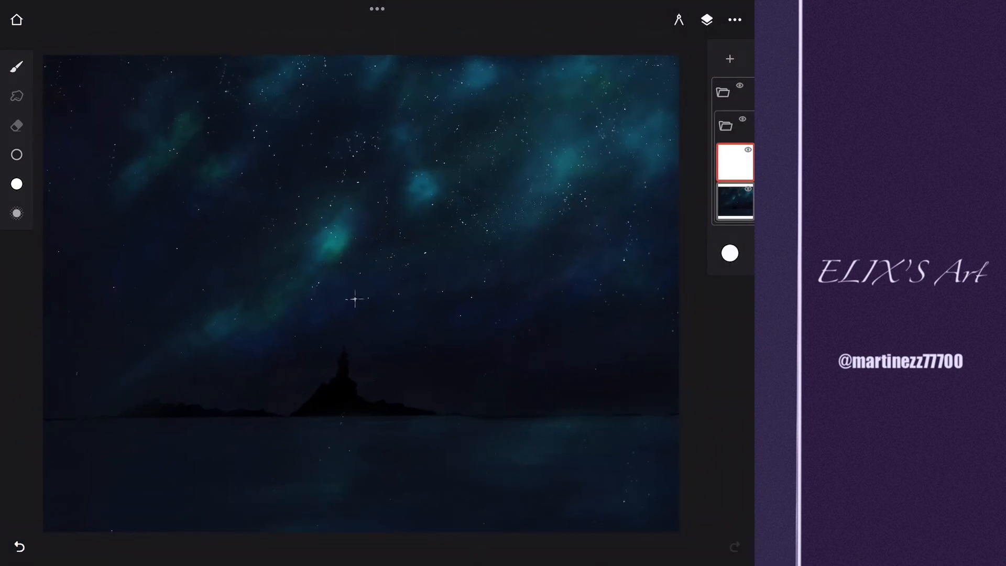
{"action": "left_click", "coordinate": [734, 162]}
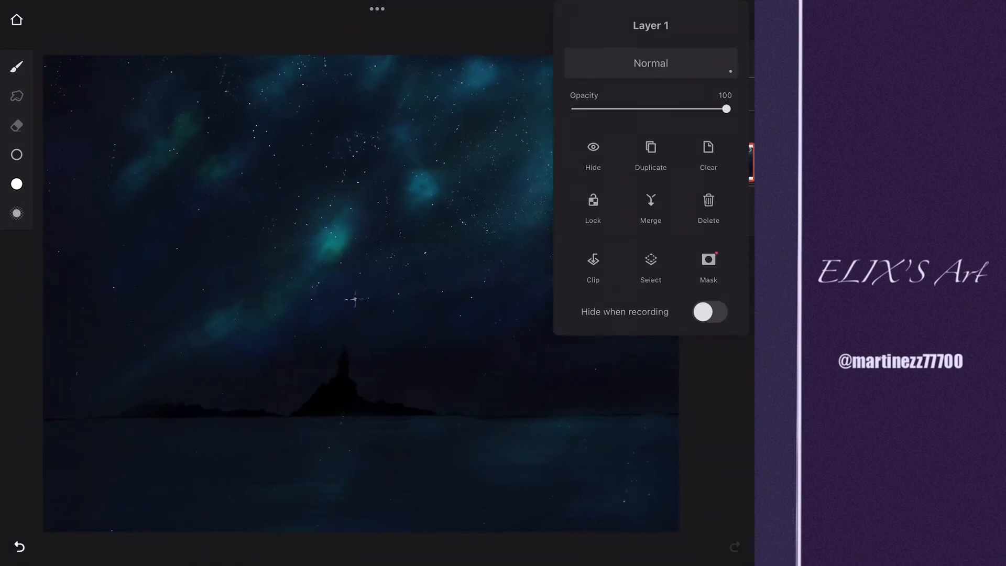